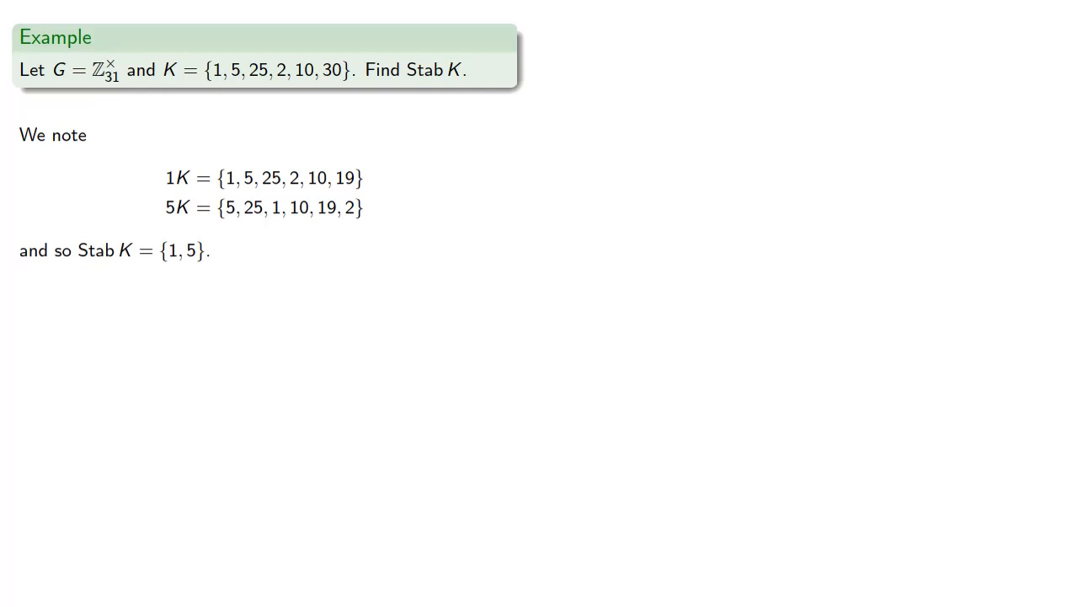
# Advance to the Cosets slide showing Stab K = {1, 5} and K as a union of cosets
pyautogui.press('Right')
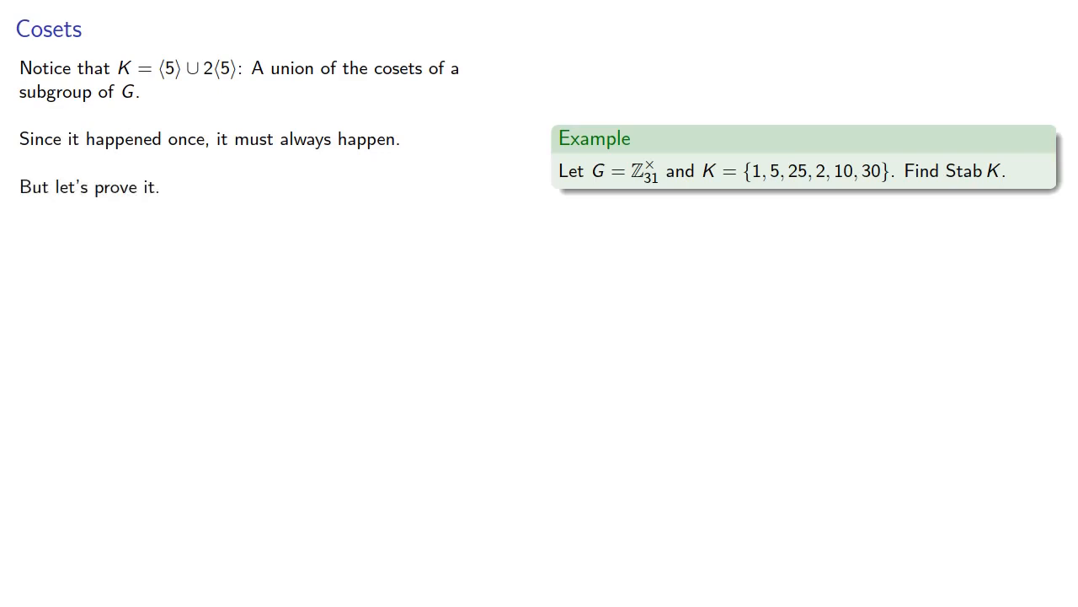
# Advance to the Partitions slide proving cosets of Stab K partition K, continuing past the pause prompt
pyautogui.press('Right')
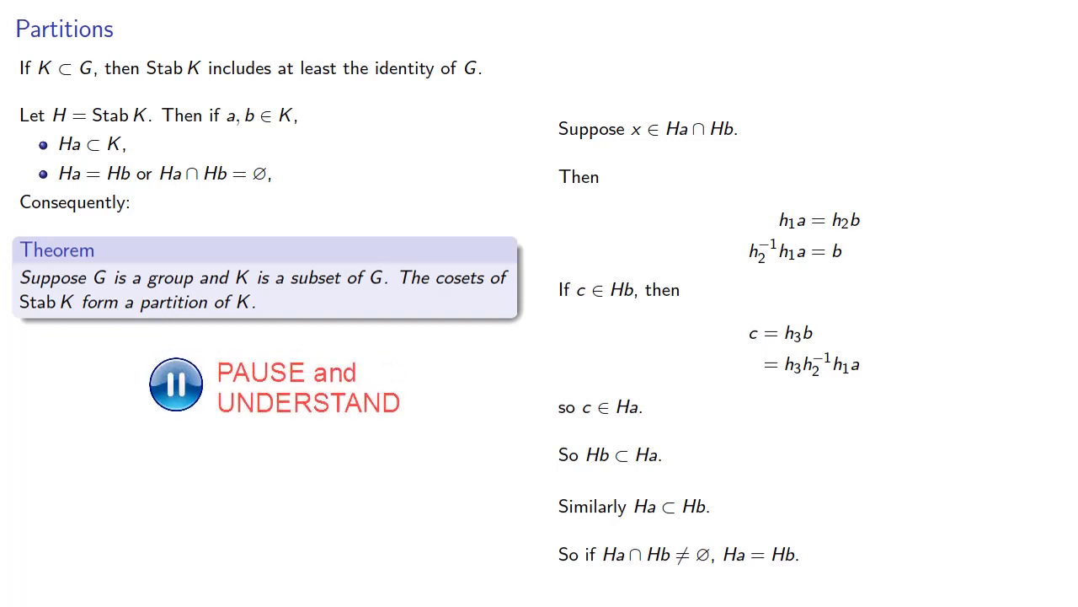
pyautogui.click(175, 385)
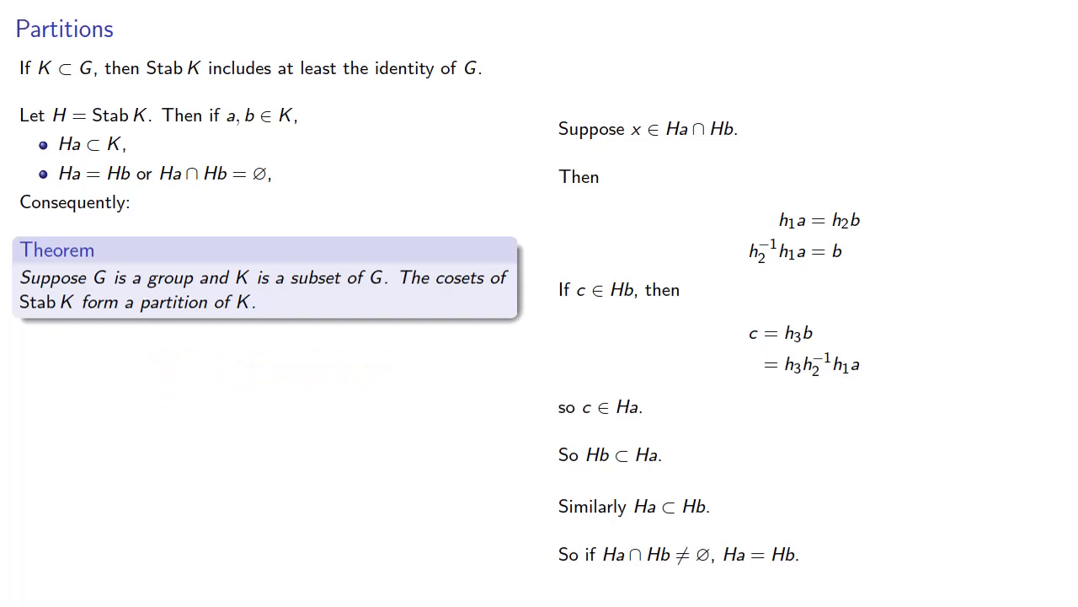